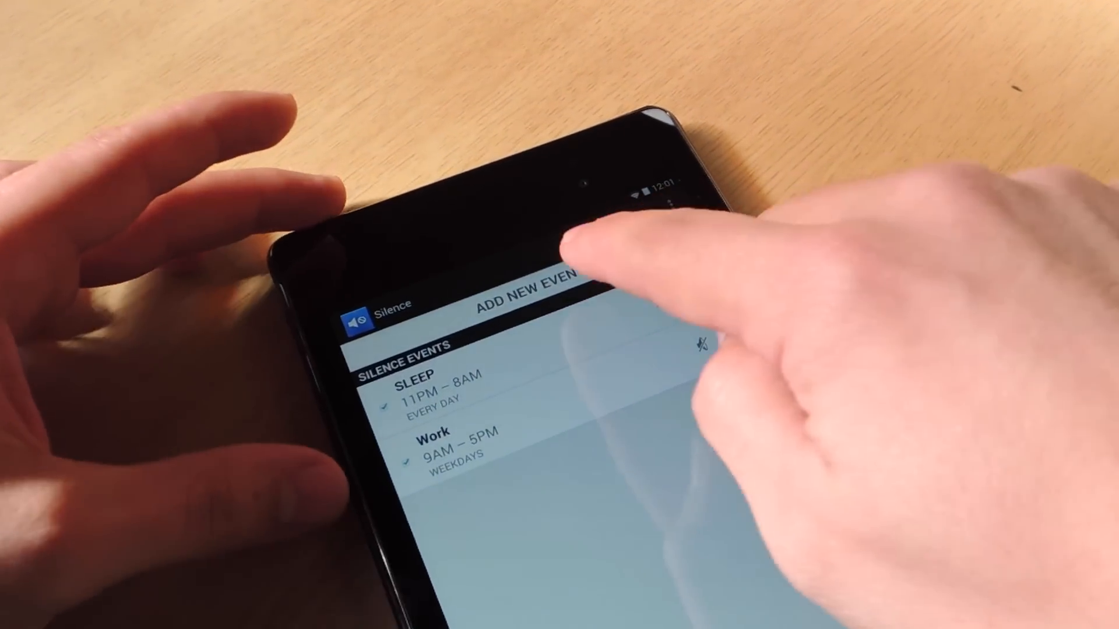
Start a new silence event from the events list with ADD NEW EVENT
{"action": "left_click", "coordinate": [564, 286]}
{"action": "type", "text": "Sleep"}
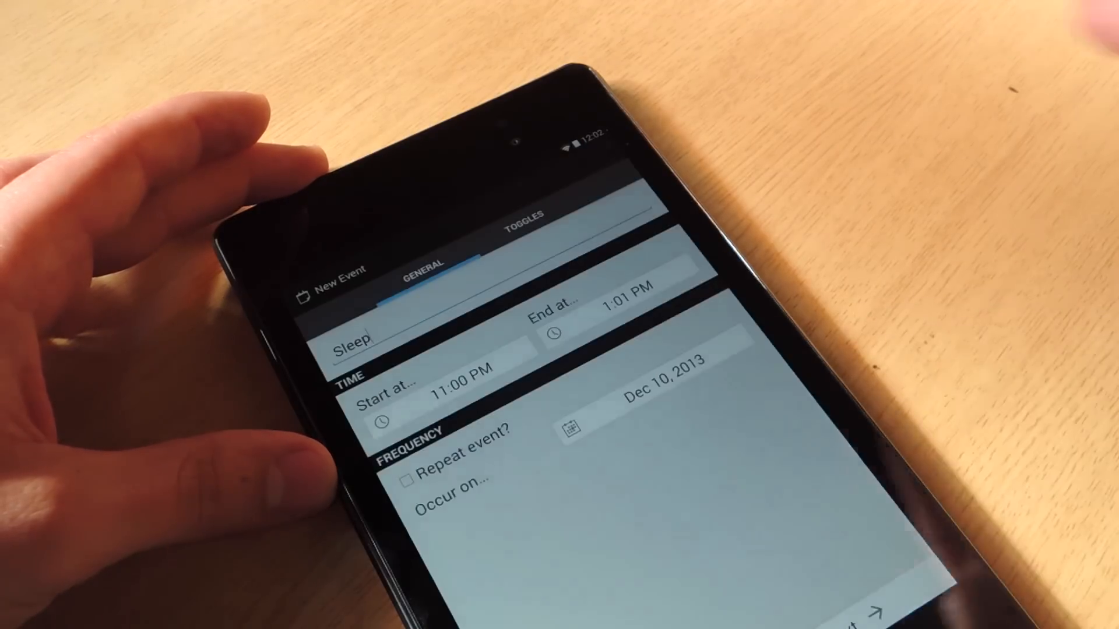
Open the end-time setting for the Sleep event
{"action": "left_click", "coordinate": [607, 303]}
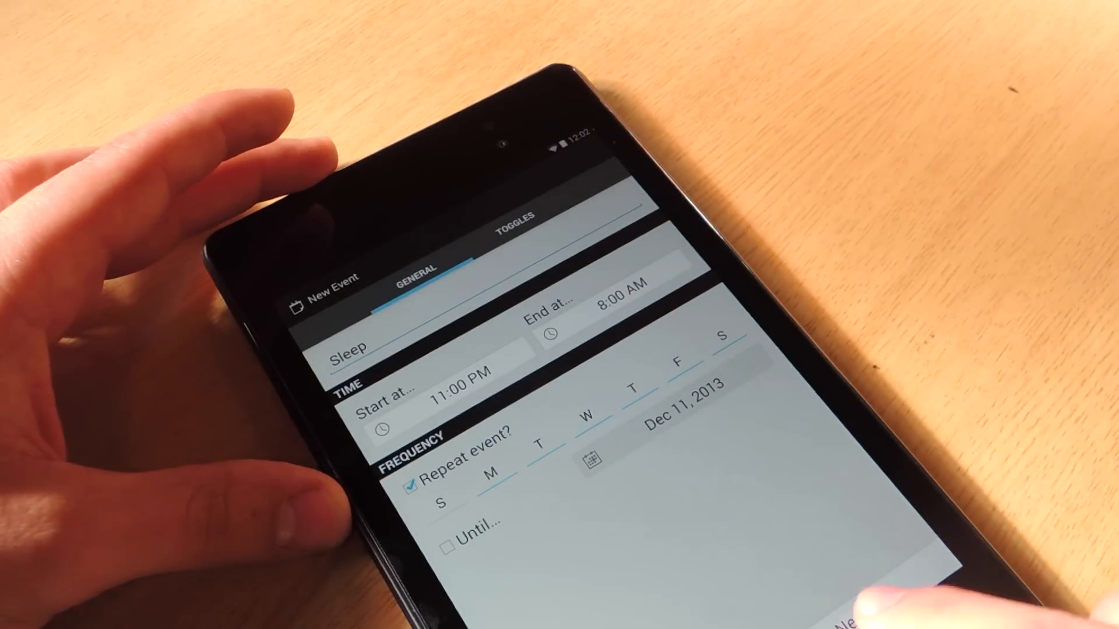
{"action": "left_click", "coordinate": [512, 217]}
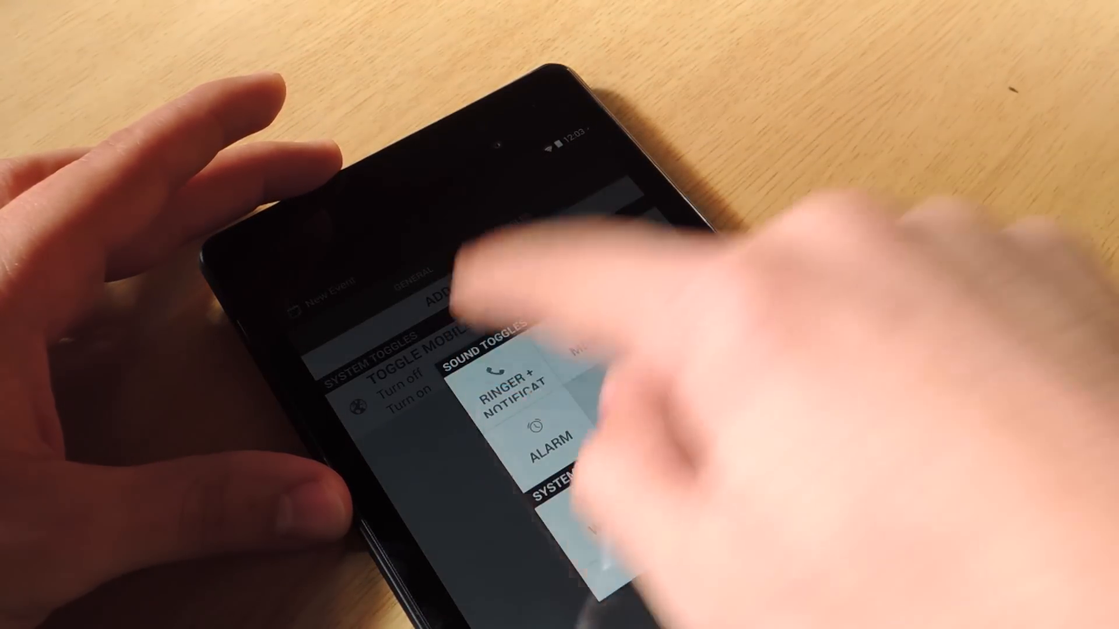
Add a Ringer + Notification toggle: silent at event start, changed back at end
{"action": "left_click", "coordinate": [514, 382]}
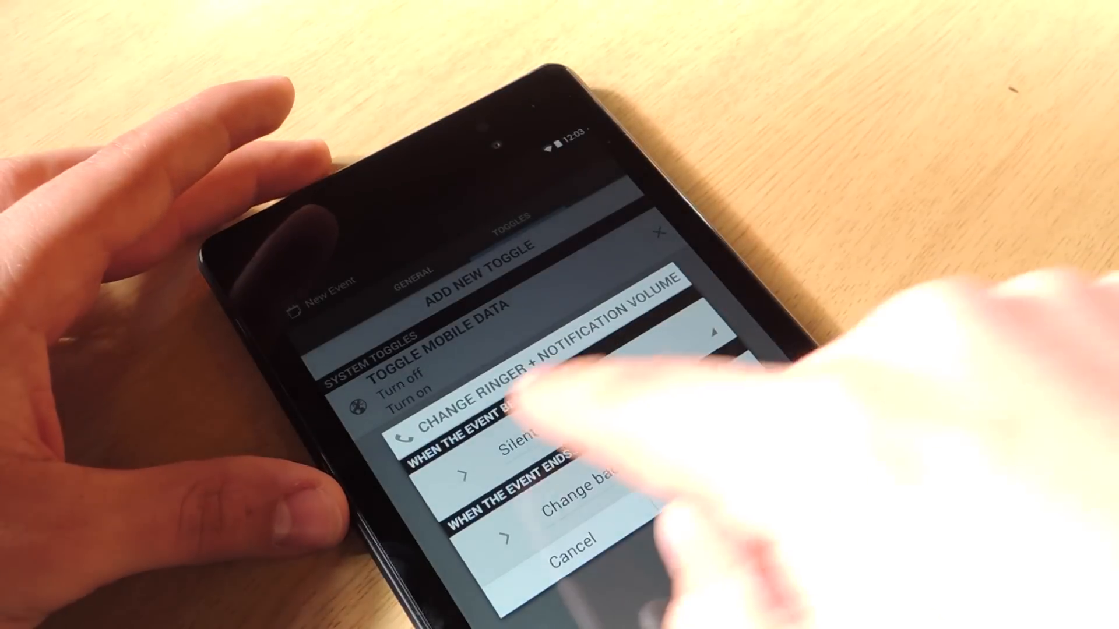